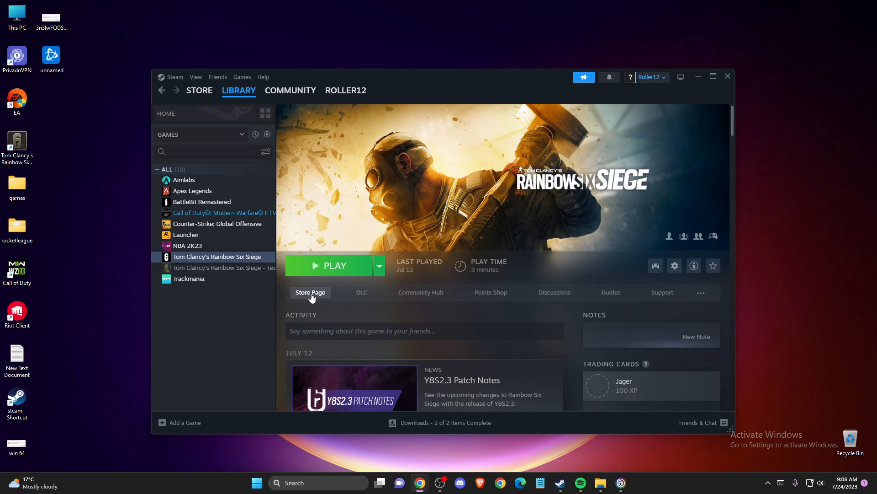
mouse_move(283, 279)
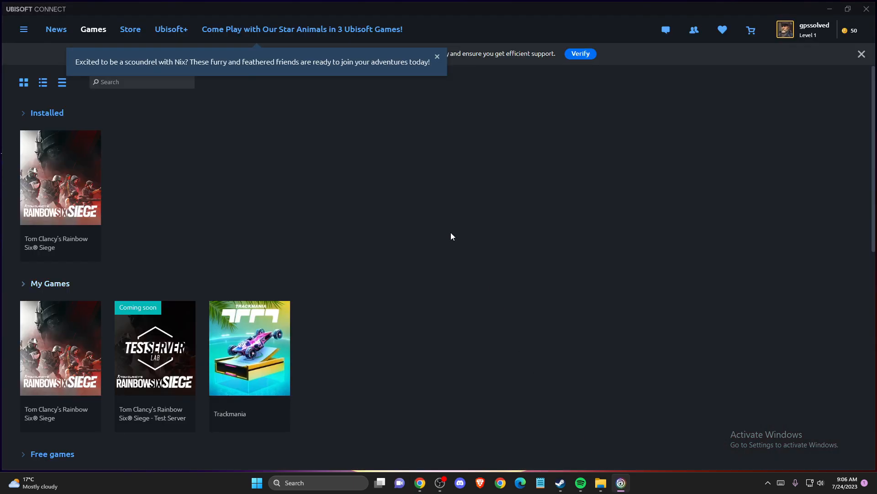
mouse_move(23, 82)
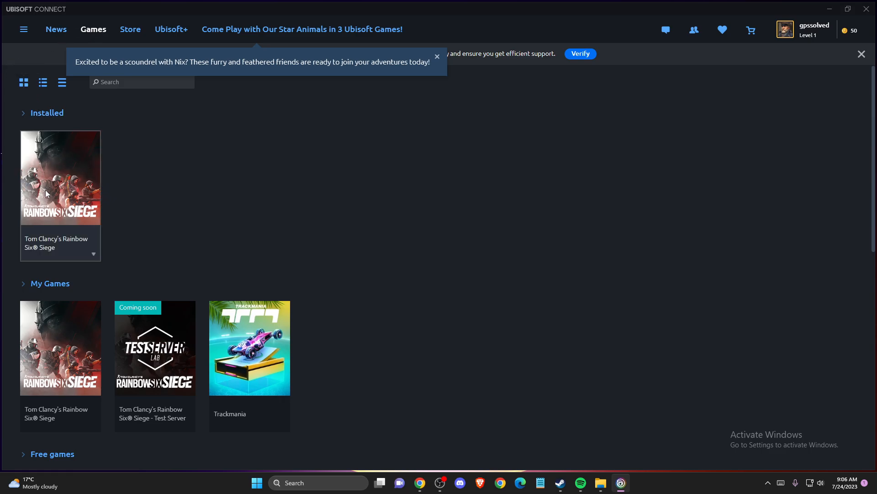
mouse_move(93, 200)
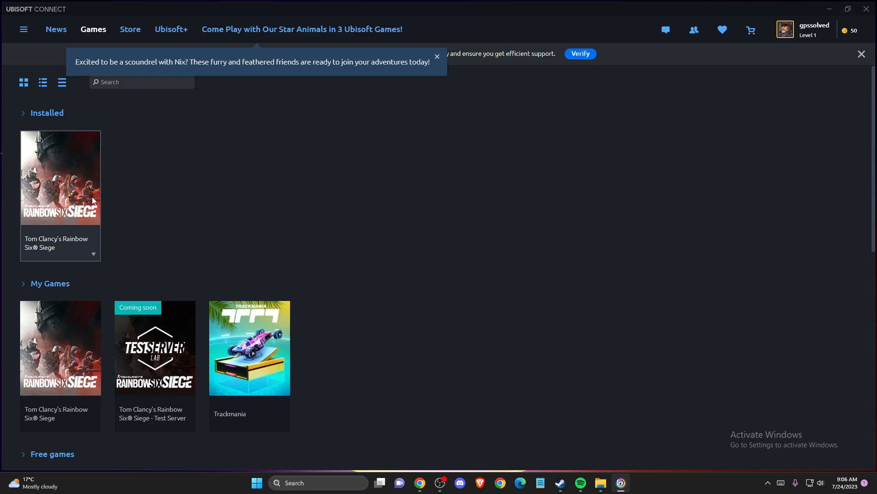
mouse_move(100, 179)
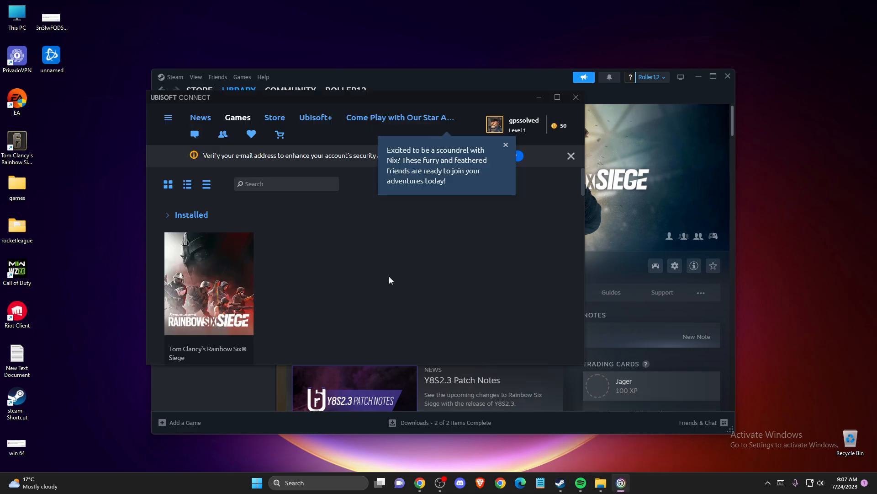
Maximize the Ubisoft Connect window and open the account avatar menu.
click(557, 97)
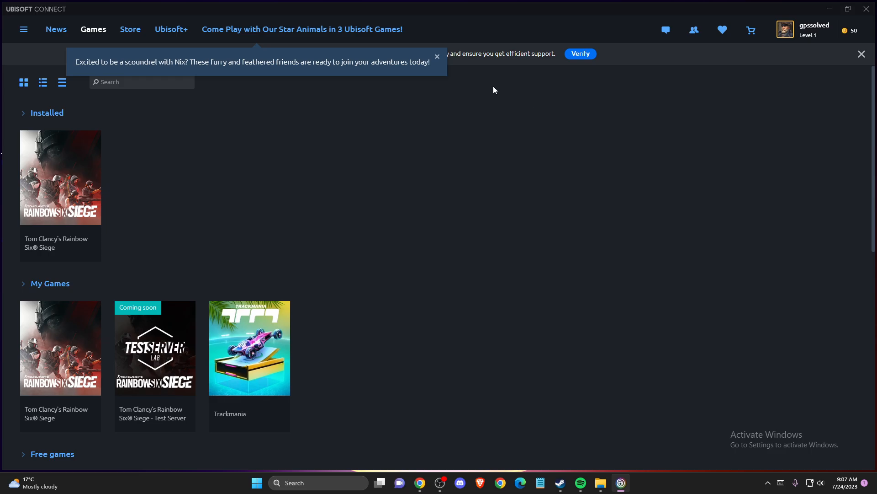
mouse_move(311, 178)
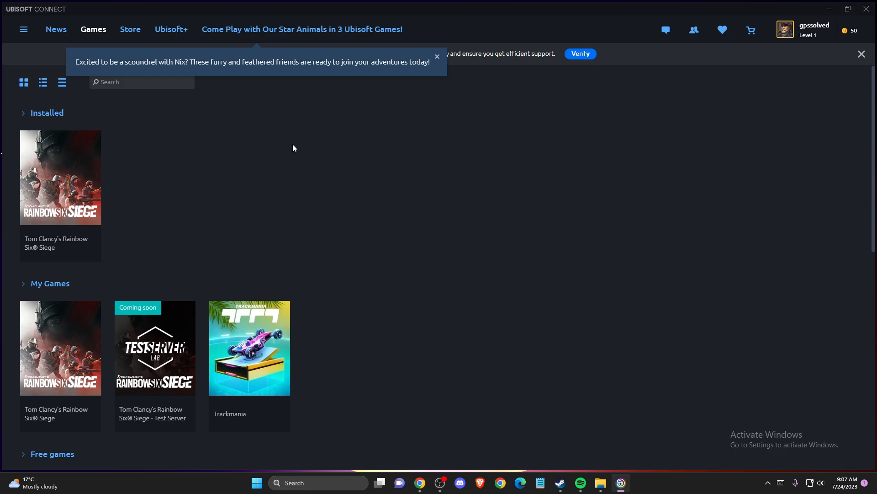
mouse_move(531, 77)
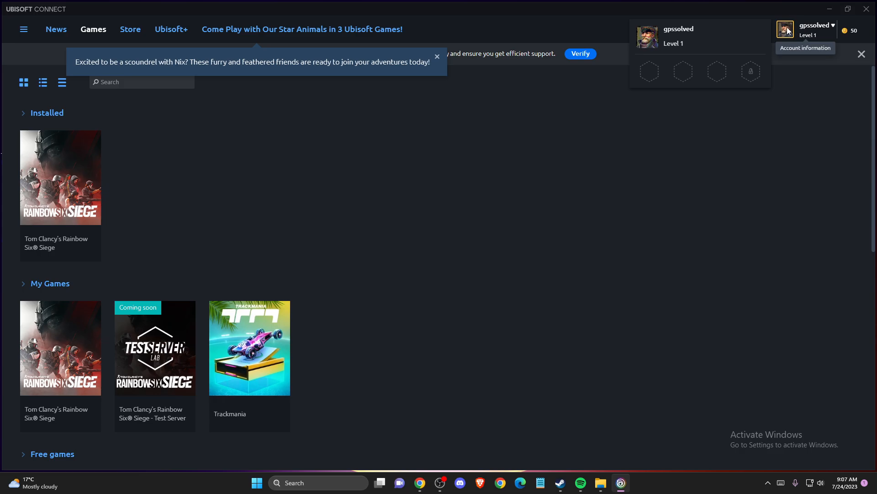
click(815, 27)
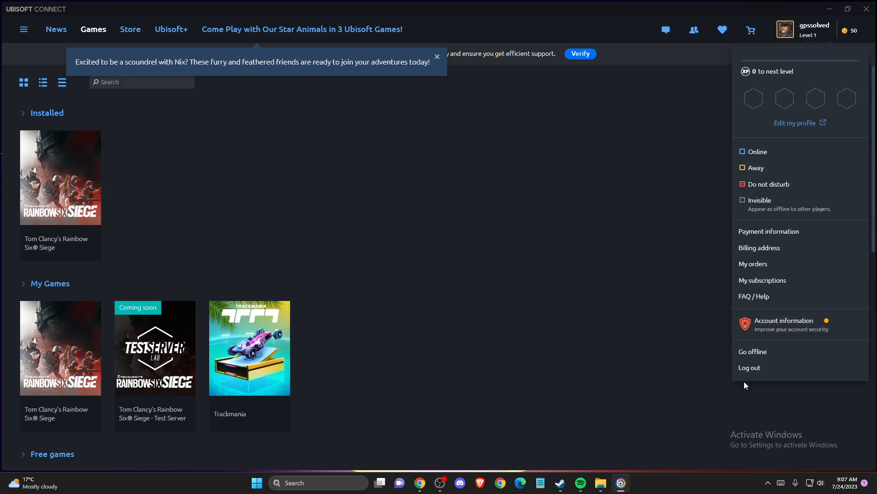
mouse_move(580, 280)
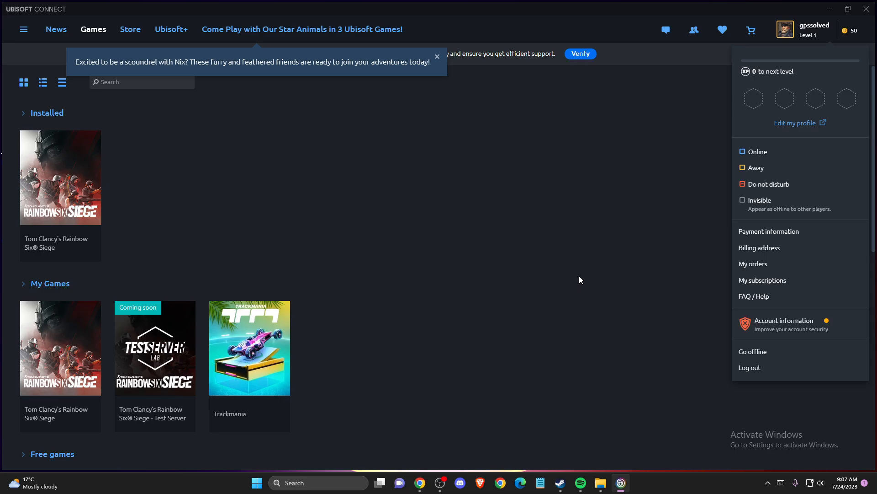
mouse_move(556, 273)
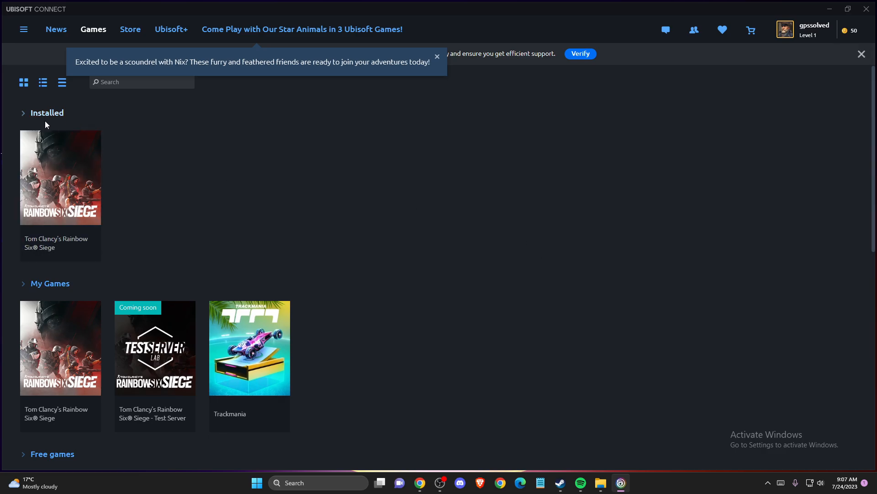
mouse_move(688, 89)
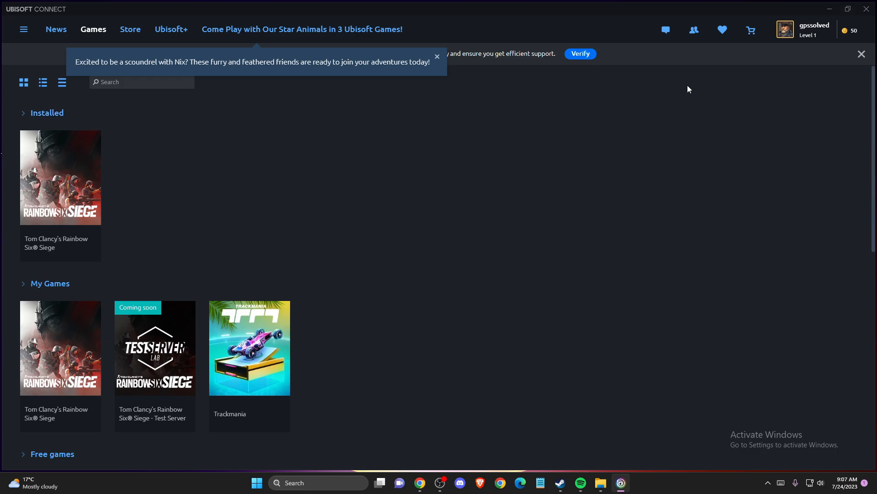
mouse_move(108, 194)
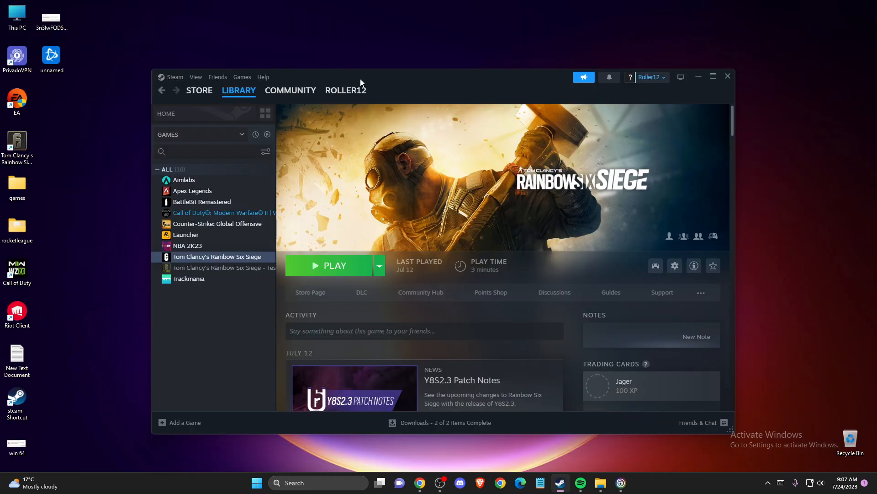
Focus the Steam library and open Rainbow Six Siege's context menu.
click(239, 90)
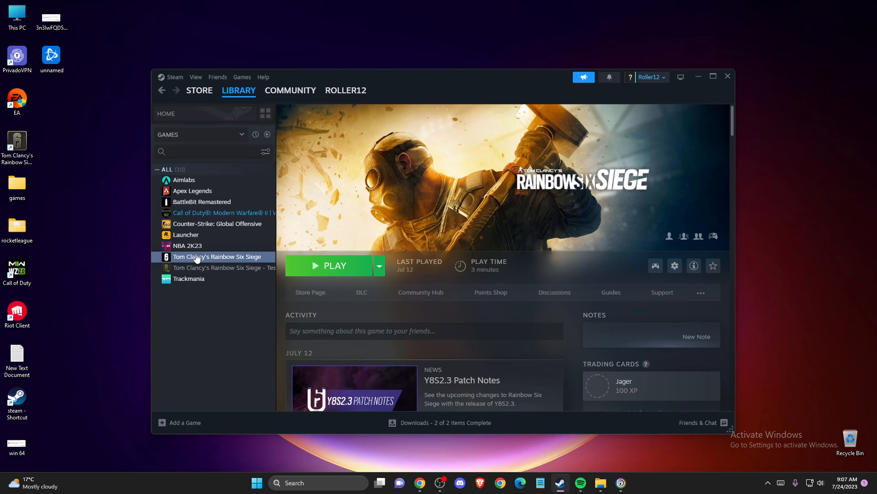
mouse_move(210, 264)
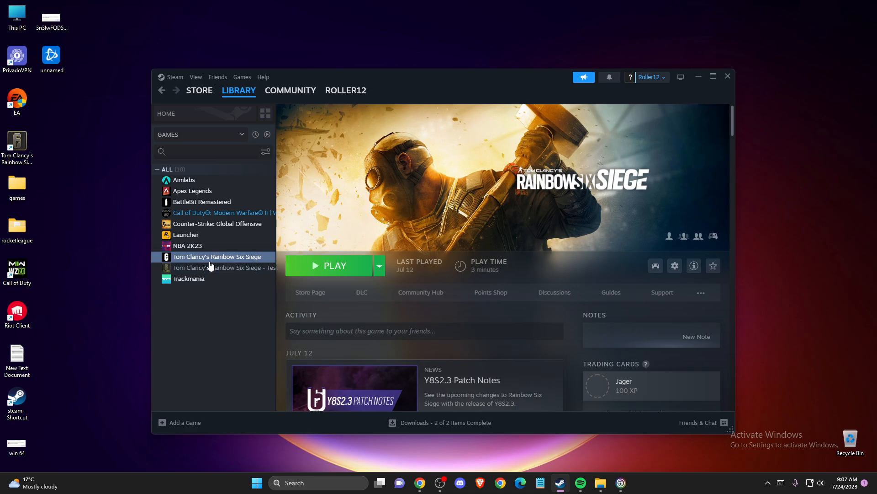
mouse_move(211, 262)
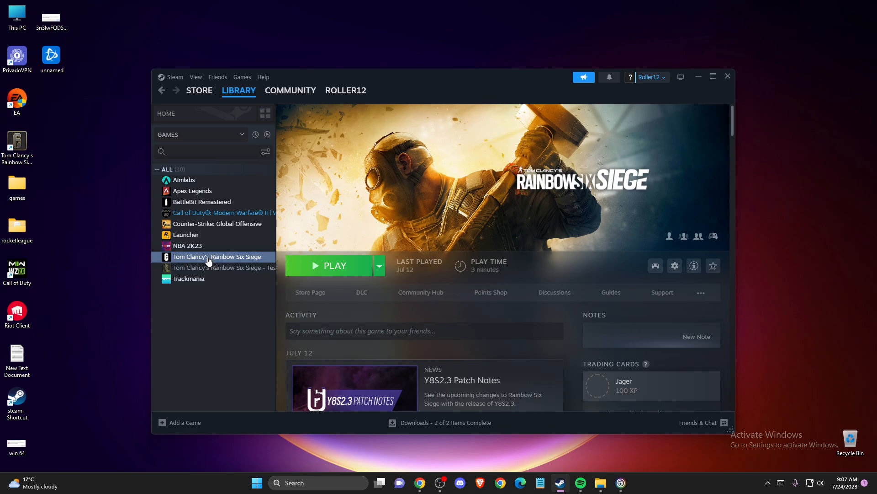
right_click(218, 257)
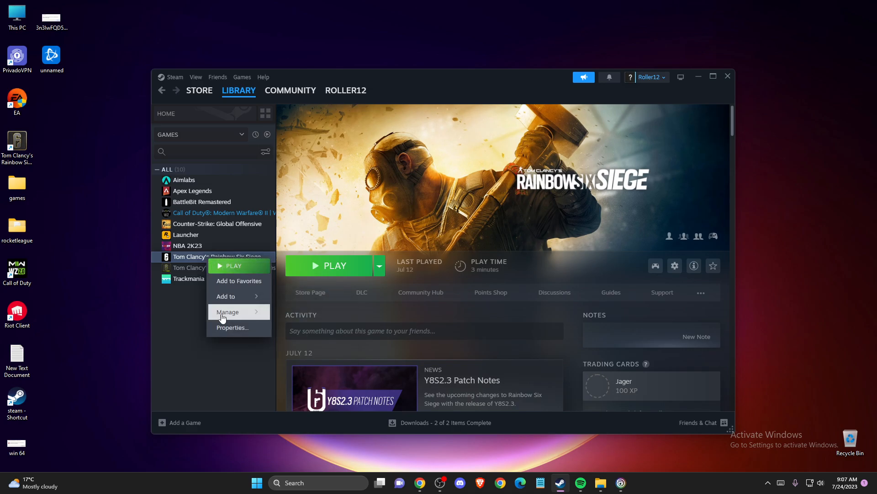
Verify integrity of Rainbow Six Siege's files from Properties > Installed Files, then close Properties.
click(232, 327)
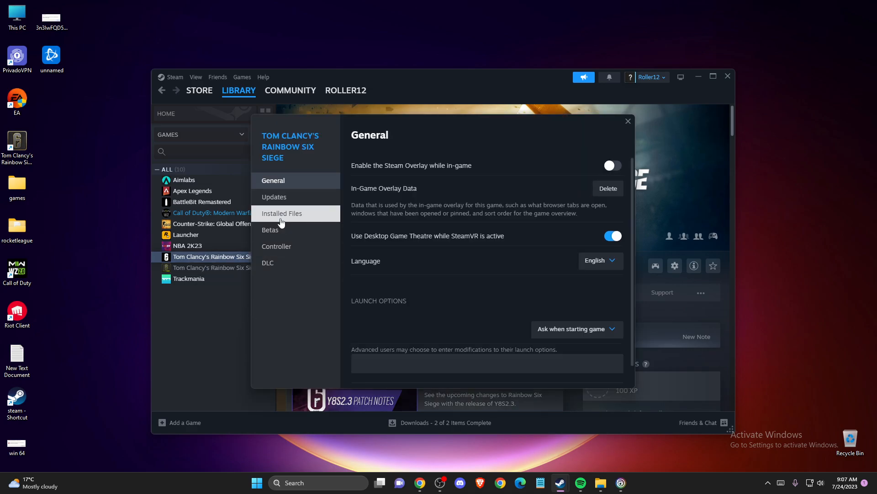
click(282, 213)
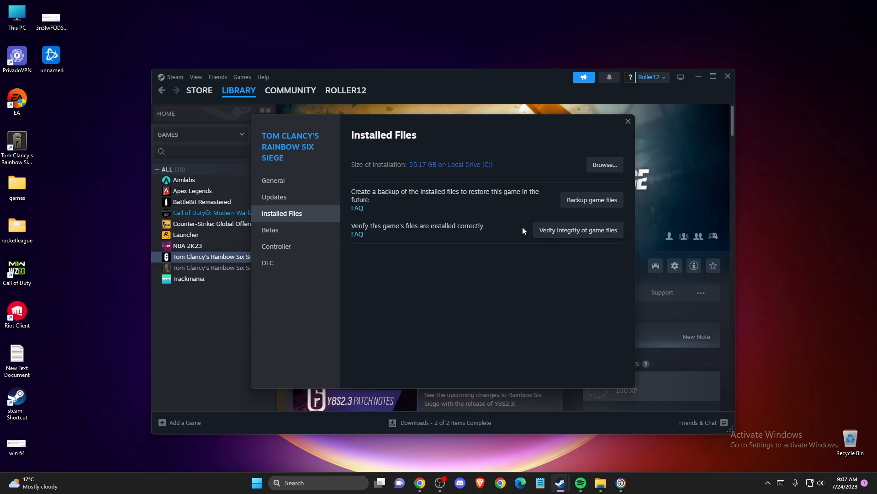
click(578, 230)
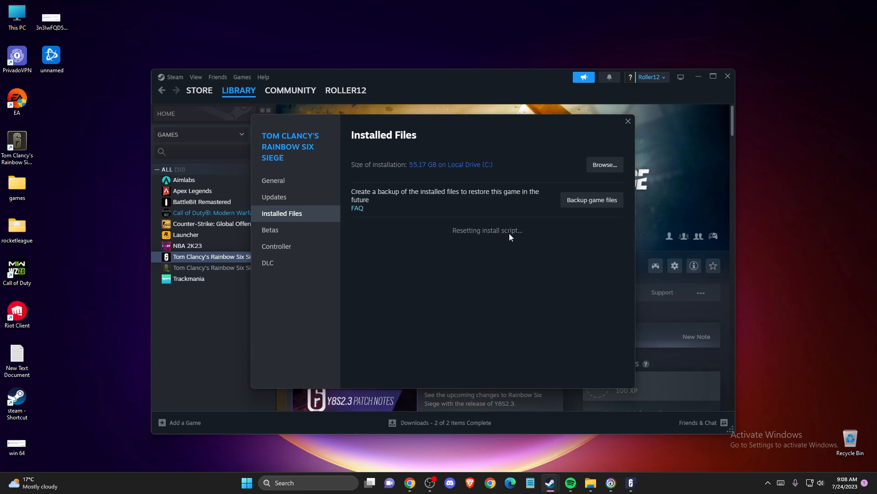
mouse_move(482, 245)
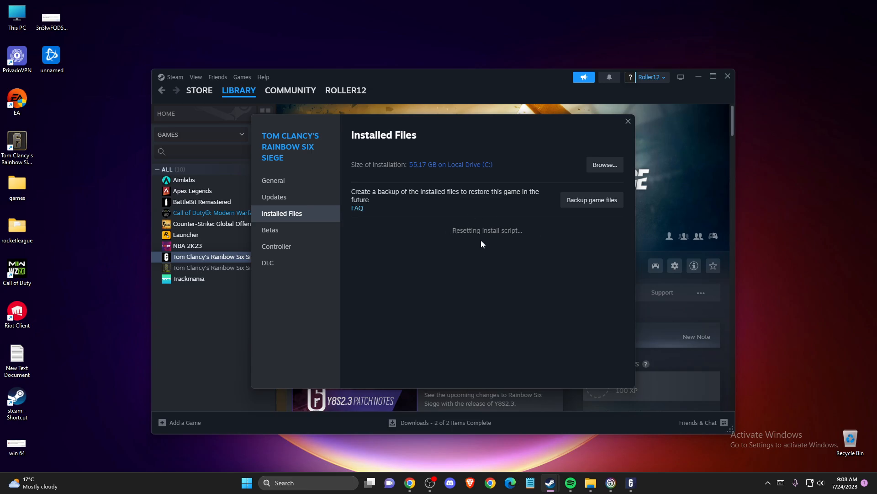
mouse_move(489, 231)
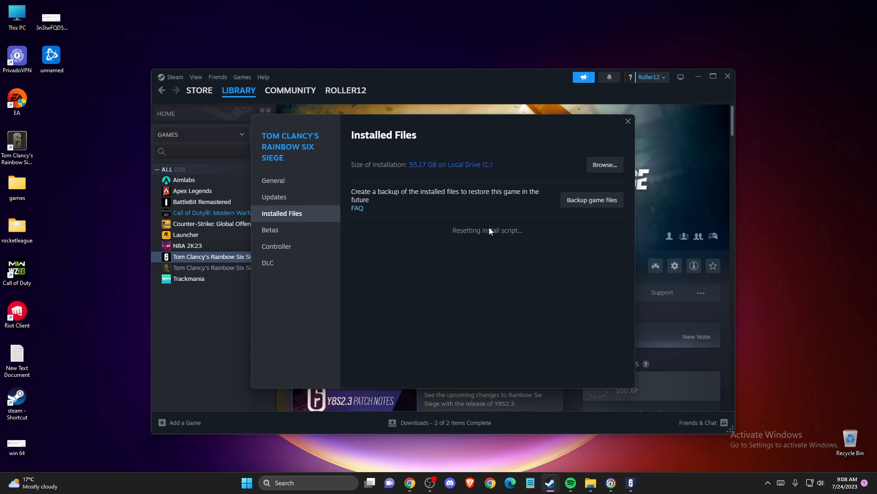
mouse_move(484, 227)
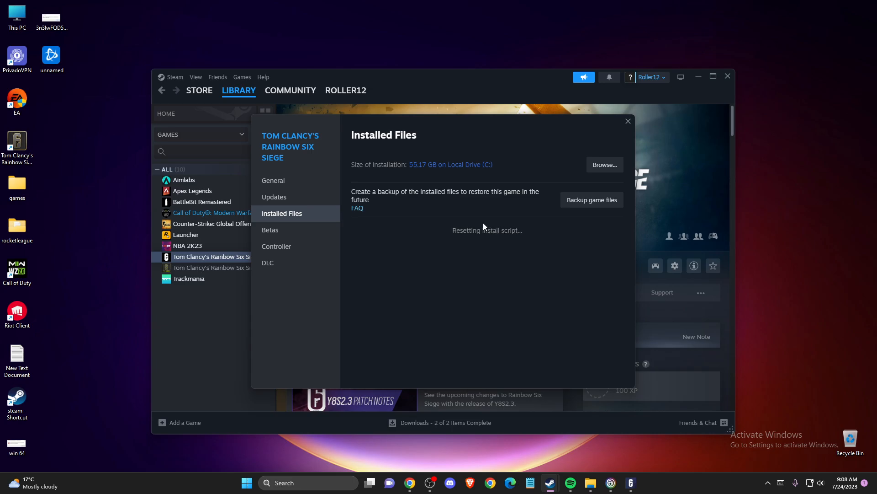
mouse_move(628, 121)
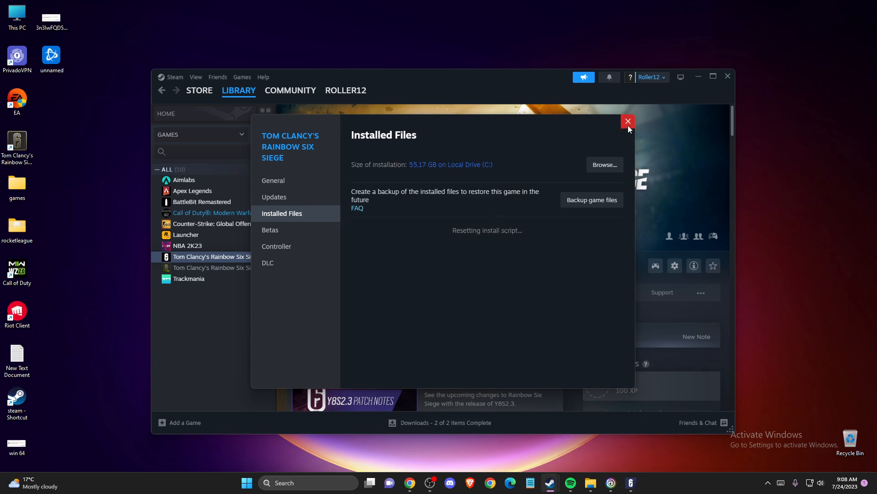
click(627, 122)
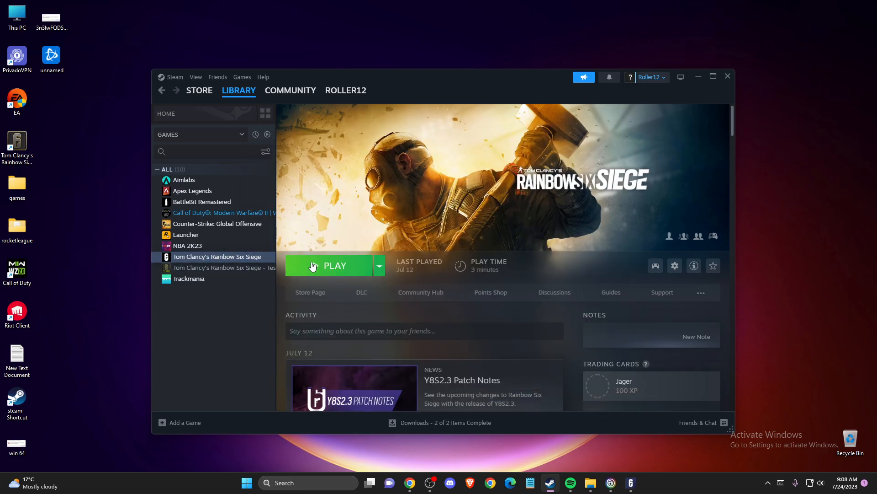